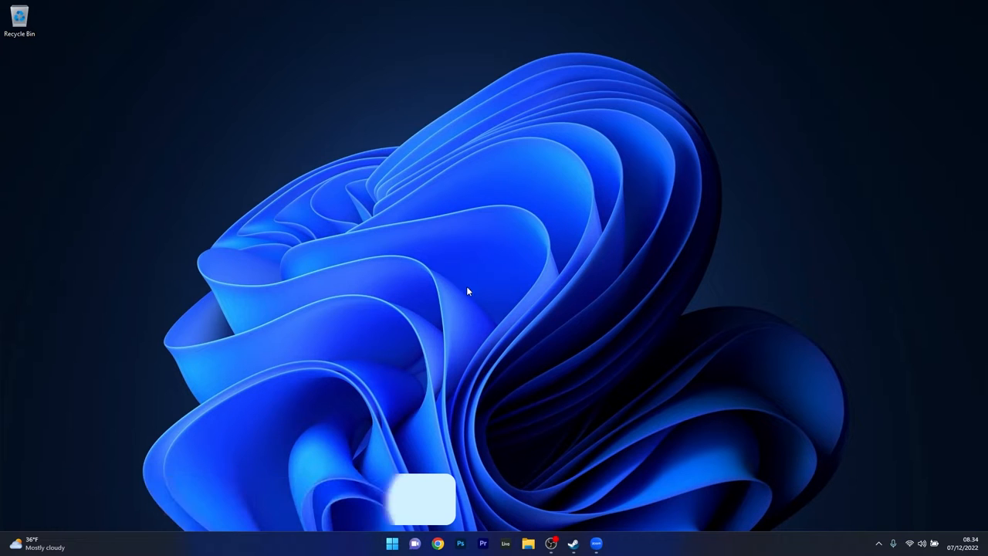
Open the Start button's Quick Link menu of system tools
{"action": "right_click", "coordinate": [391, 543]}
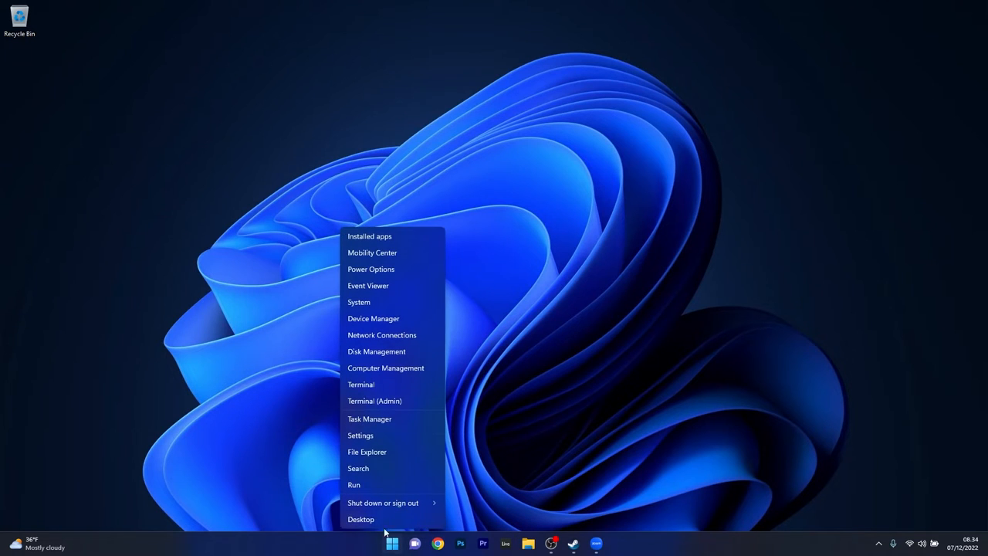
{"action": "mouse_move", "coordinate": [409, 419]}
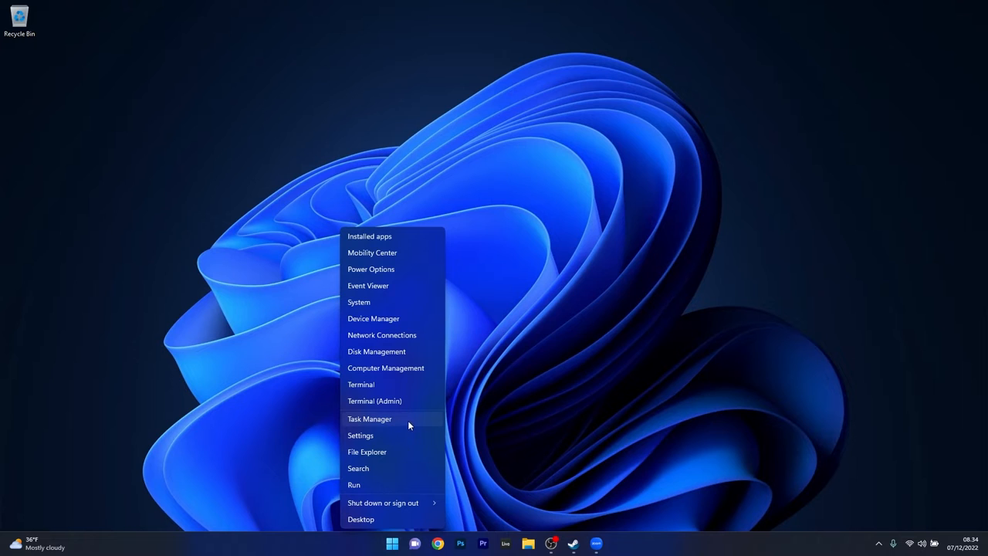
End the Steam task in Task Manager, then close Task Manager
{"action": "left_click", "coordinate": [369, 418]}
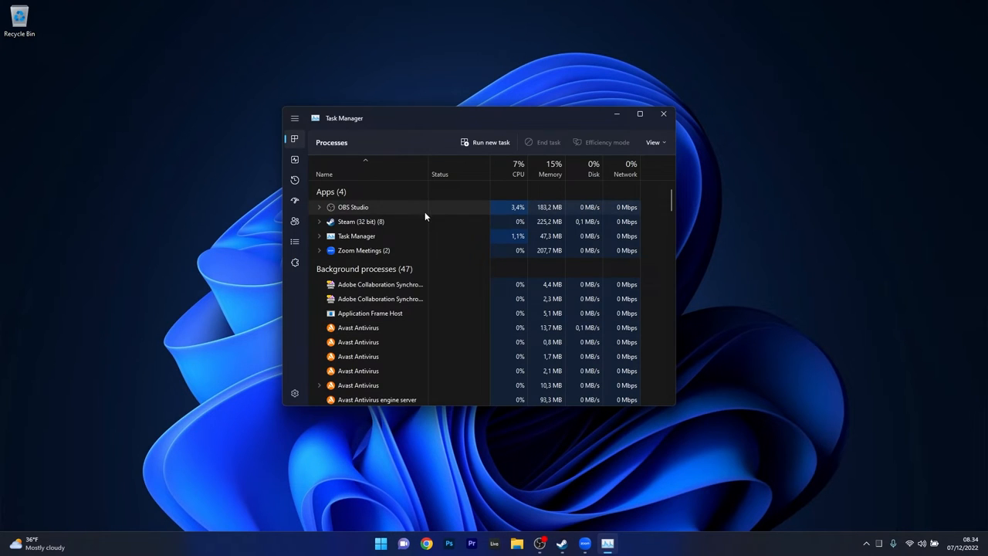
{"action": "mouse_move", "coordinate": [430, 229]}
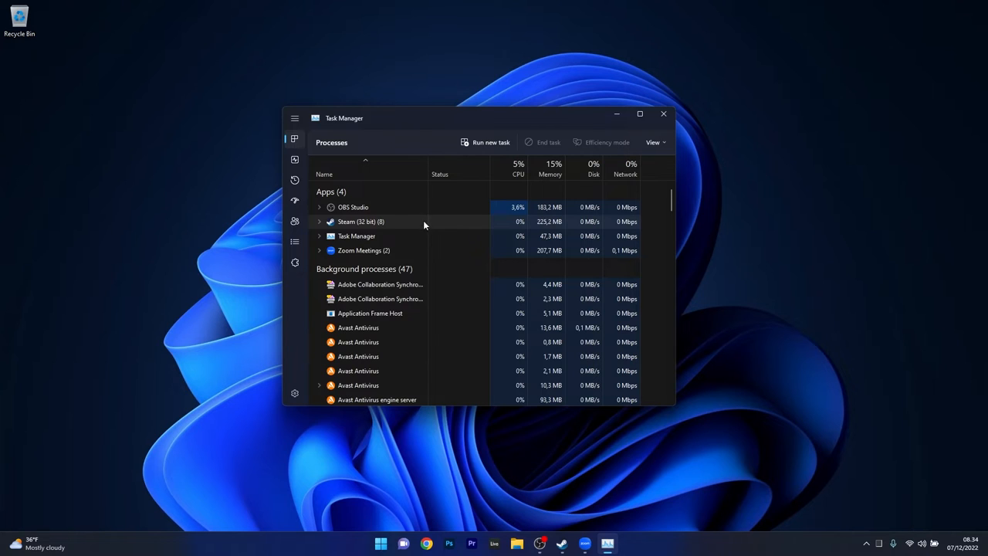
{"action": "right_click", "coordinate": [361, 222]}
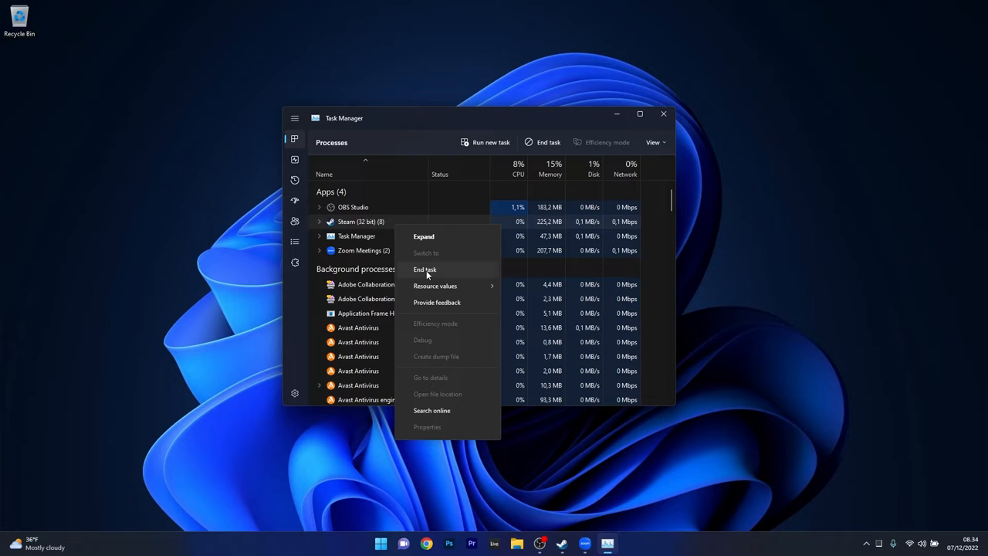
{"action": "left_click", "coordinate": [424, 269]}
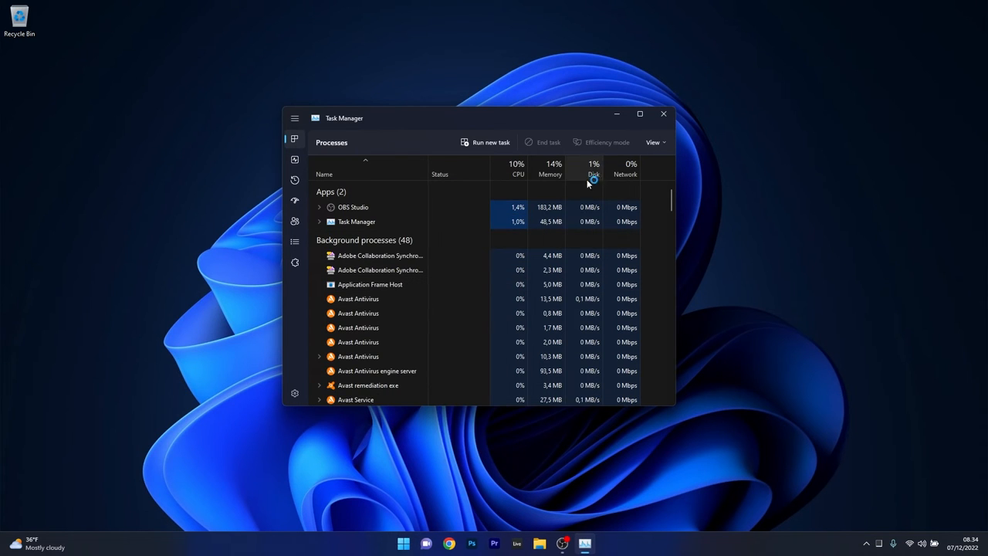
{"action": "left_click", "coordinate": [662, 114]}
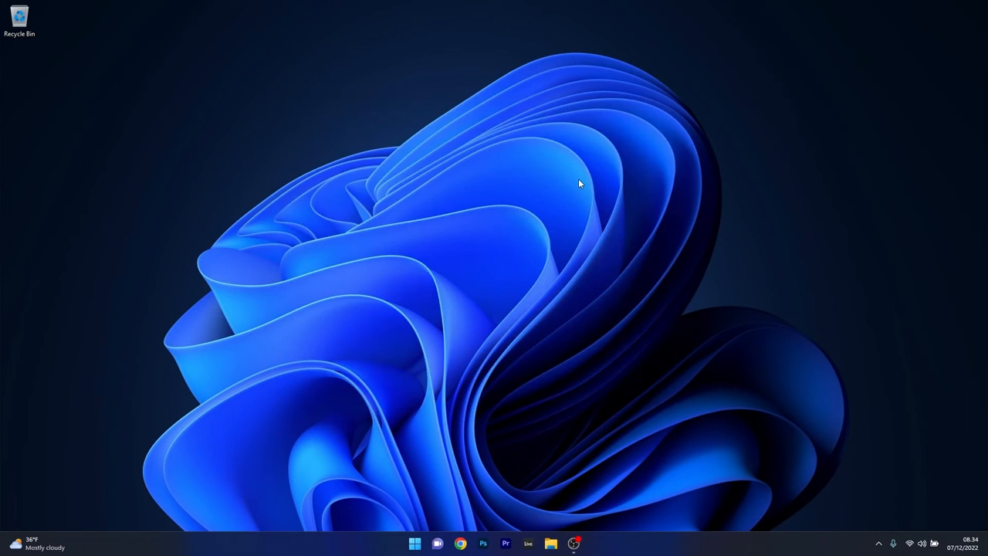
{"action": "mouse_move", "coordinate": [606, 364]}
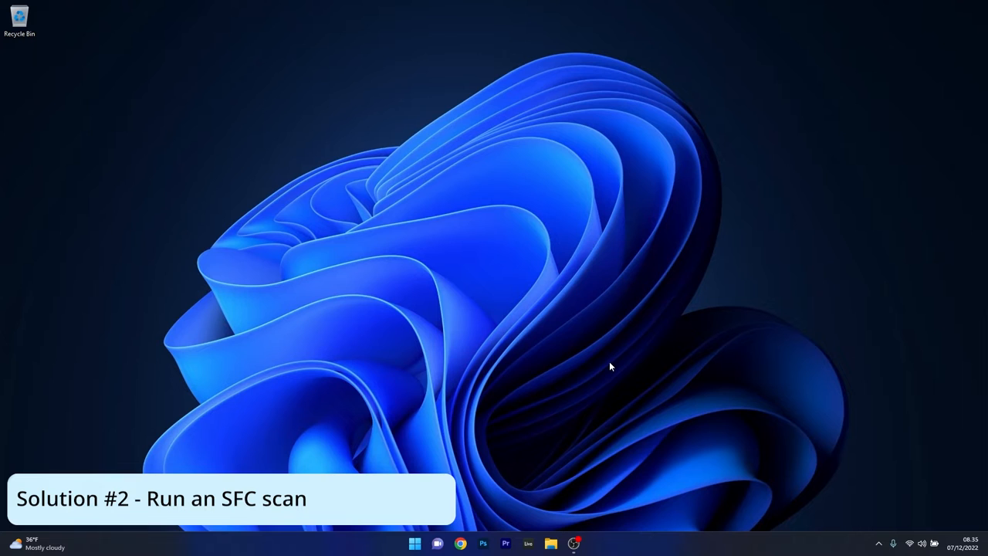
Search the Start menu for 'cmd' to run Command Prompt as administrator
{"action": "left_click", "coordinate": [414, 544]}
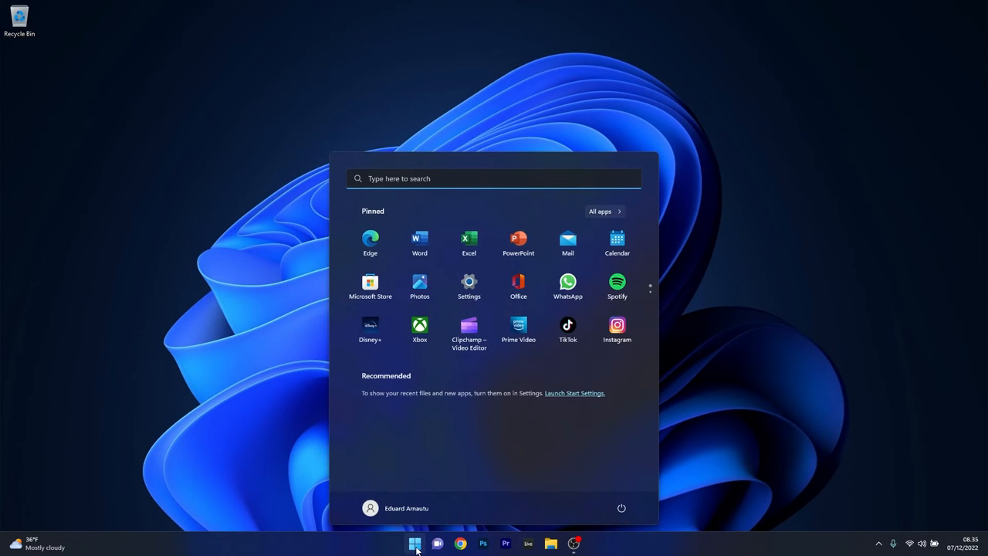
{"action": "type", "text": "cmd"}
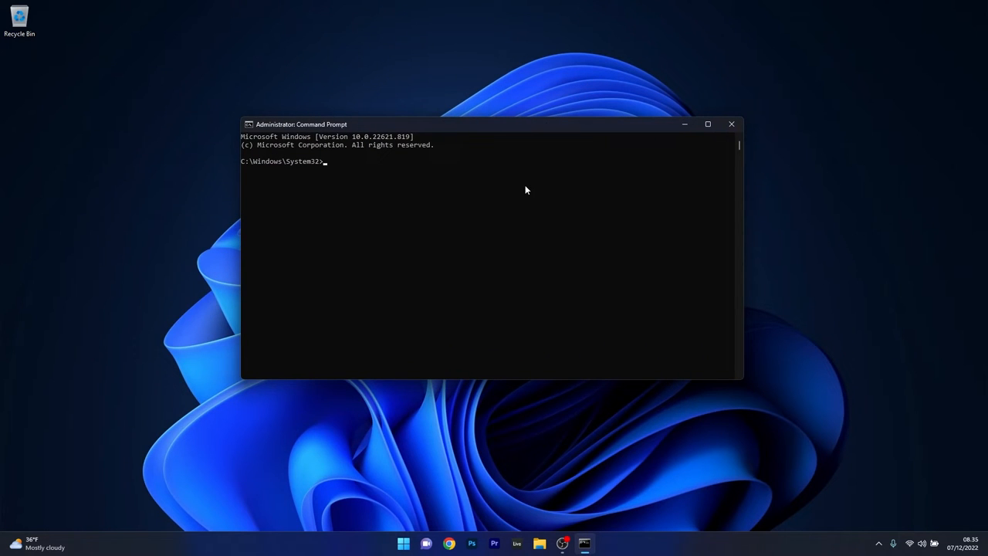
Run 'sfc /scannow' and close the command window once verification starts
{"action": "type", "text": "sfc /scannow"}
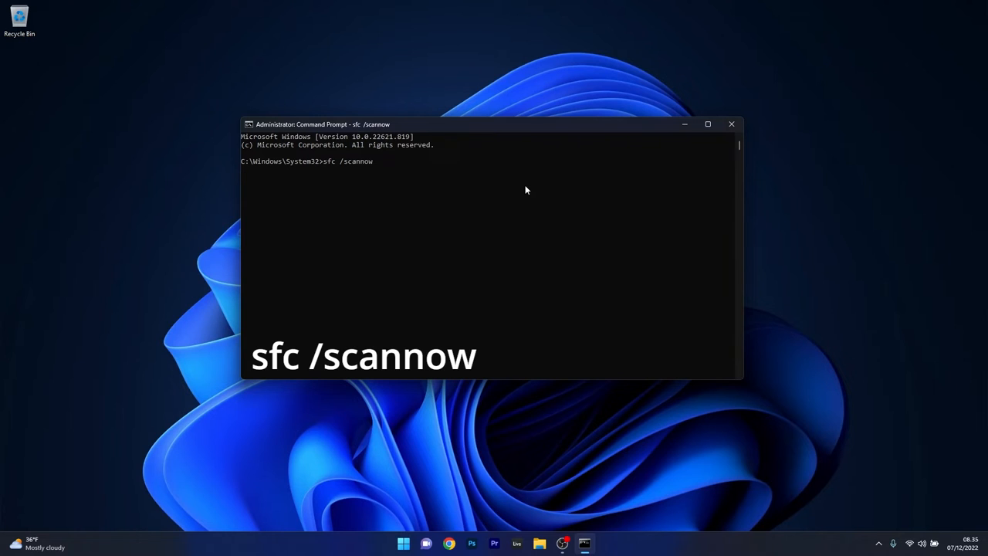
{"action": "key", "text": "enter"}
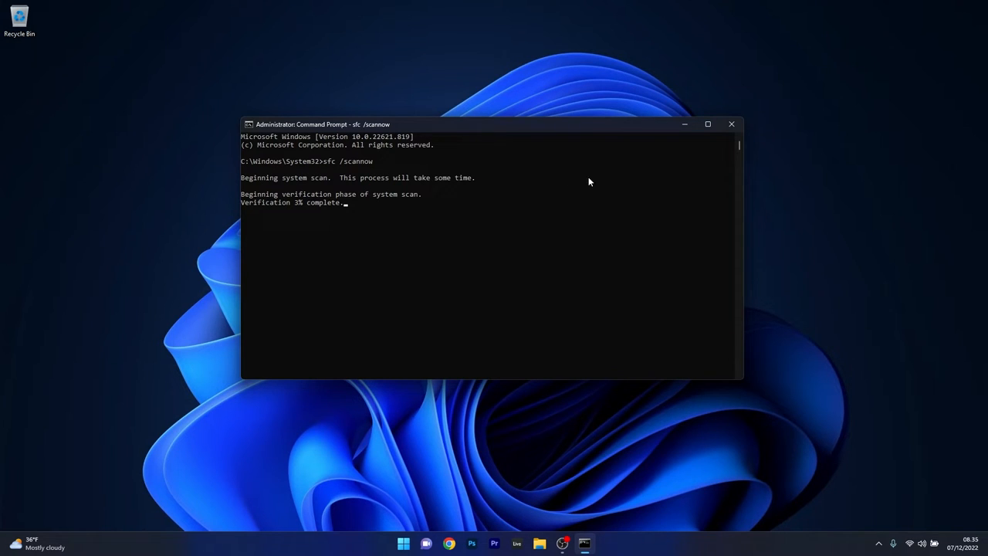
{"action": "left_click", "coordinate": [730, 124]}
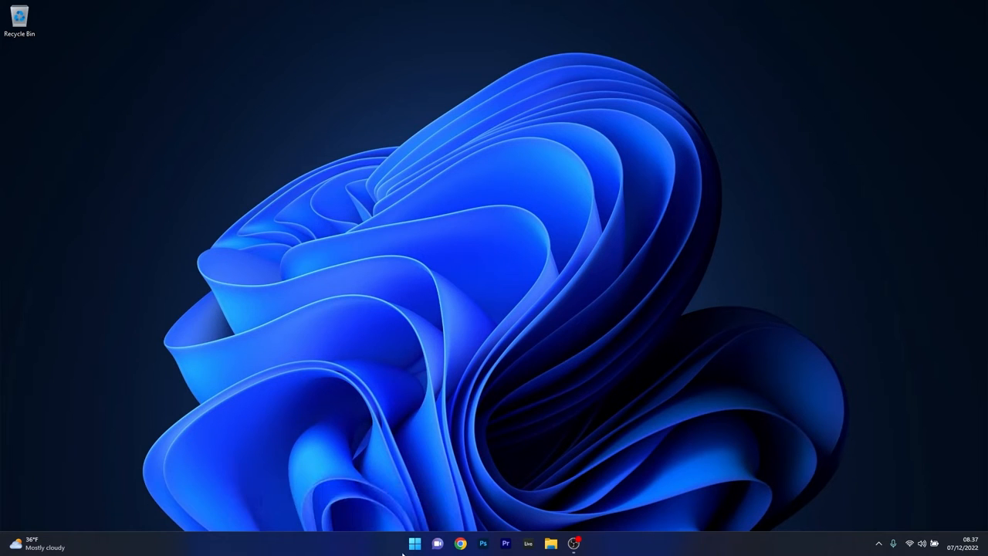
Launch Device Manager from the Start button's Quick Link menu
{"action": "right_click", "coordinate": [414, 543]}
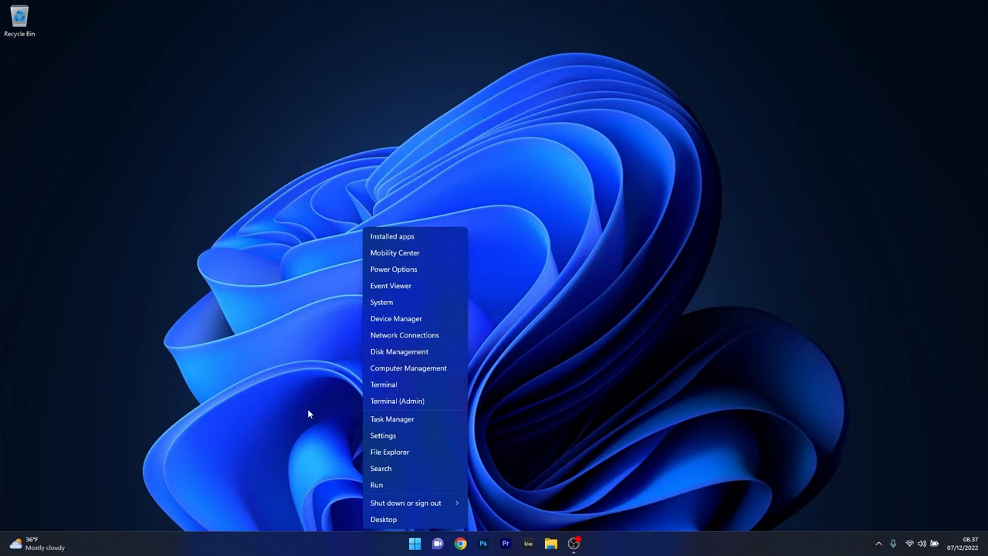
{"action": "left_click", "coordinate": [451, 323]}
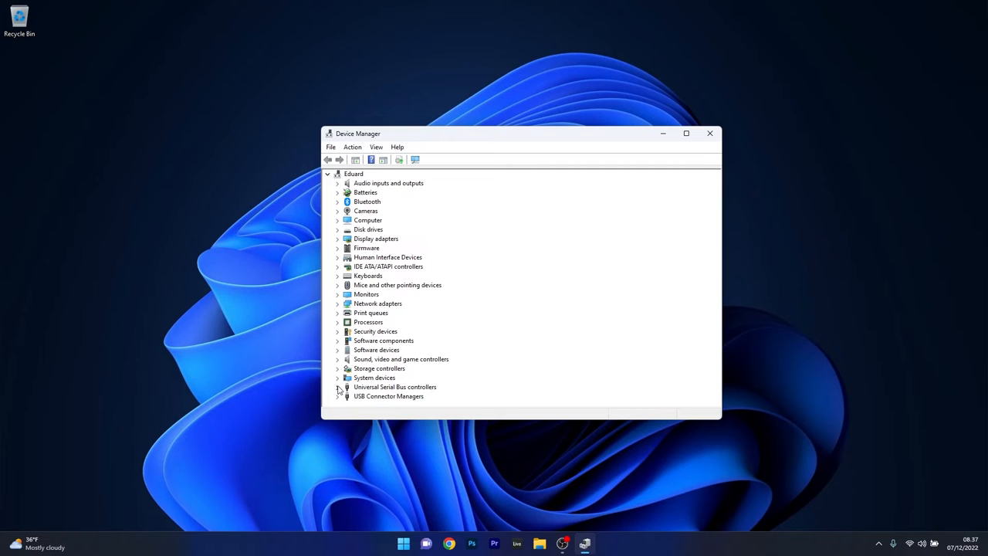
Auto-search for an Intel USB 3.1 controller driver update; the best driver is already installed
{"action": "left_click", "coordinate": [338, 387]}
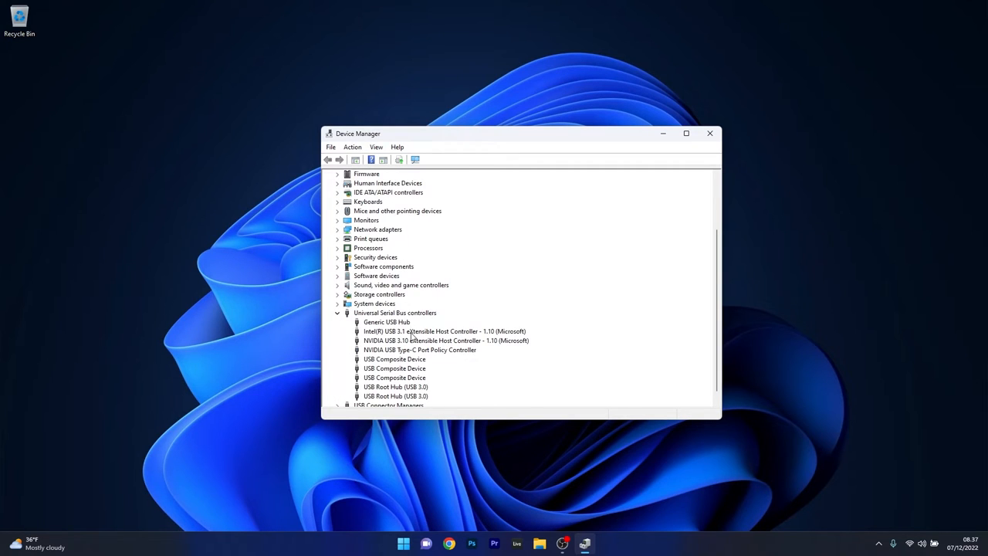
{"action": "right_click", "coordinate": [444, 332]}
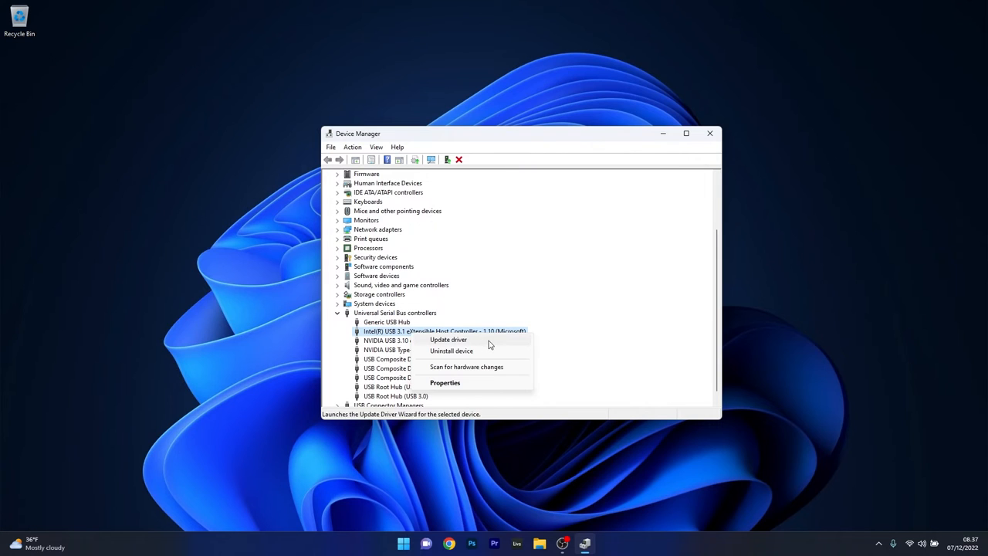
{"action": "left_click", "coordinate": [449, 339]}
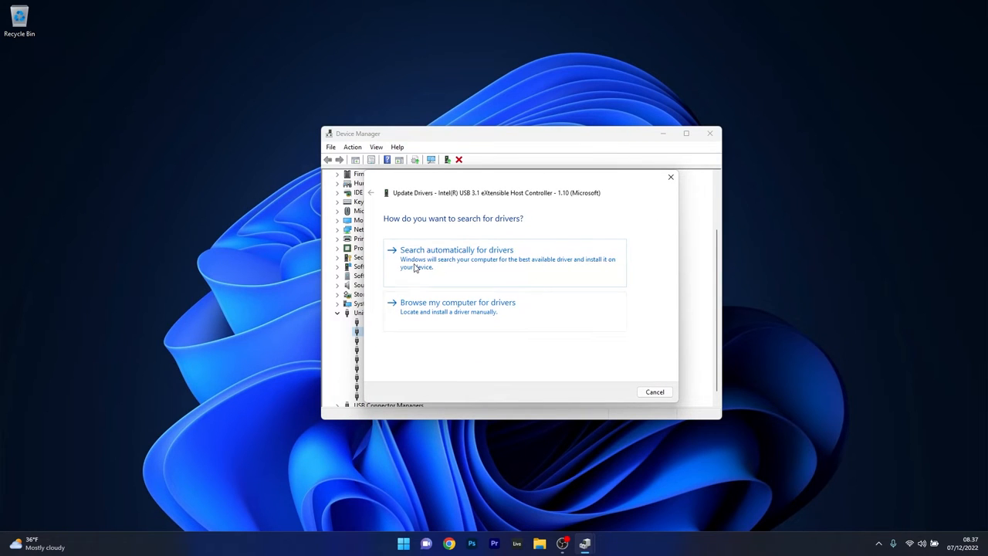
{"action": "left_click", "coordinate": [456, 249]}
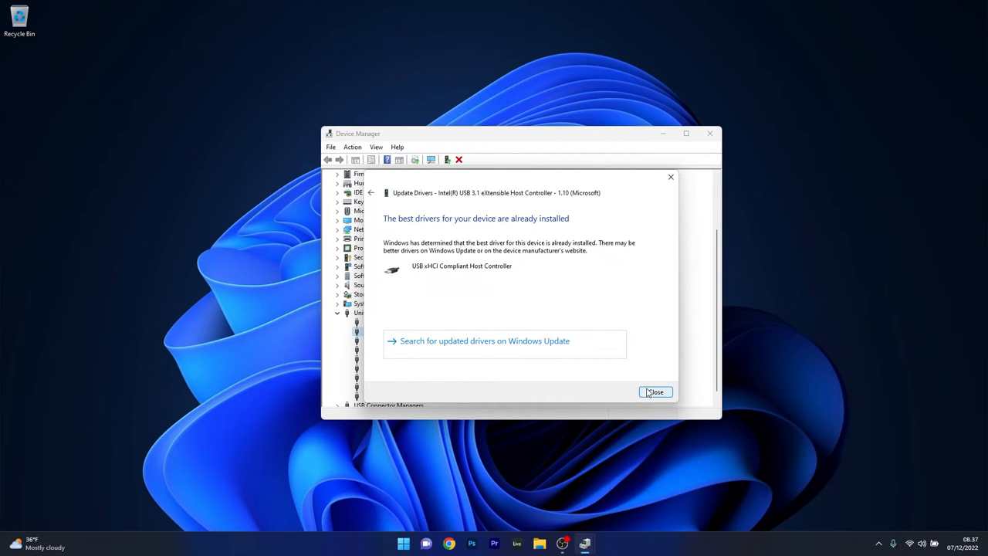
{"action": "left_click", "coordinate": [656, 391]}
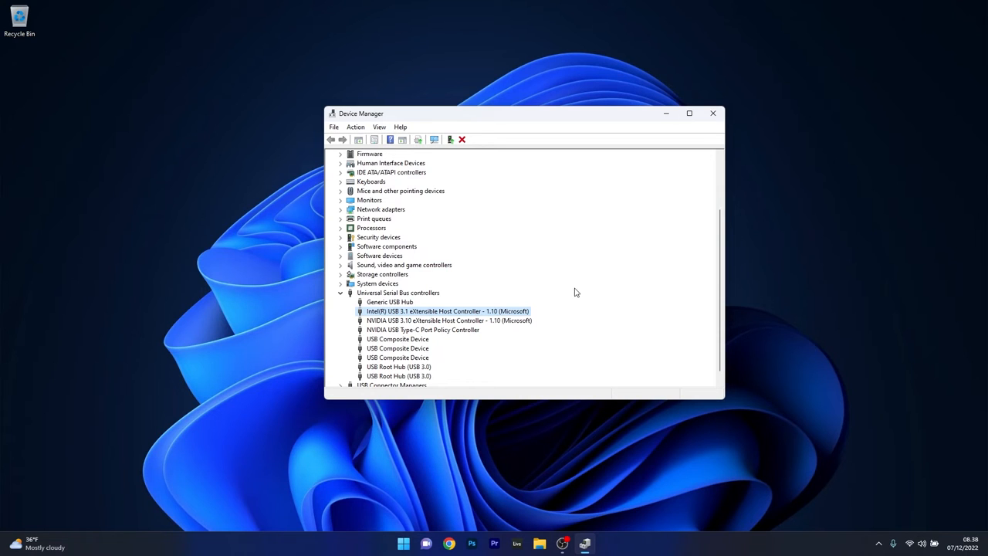
{"action": "mouse_move", "coordinate": [484, 317]}
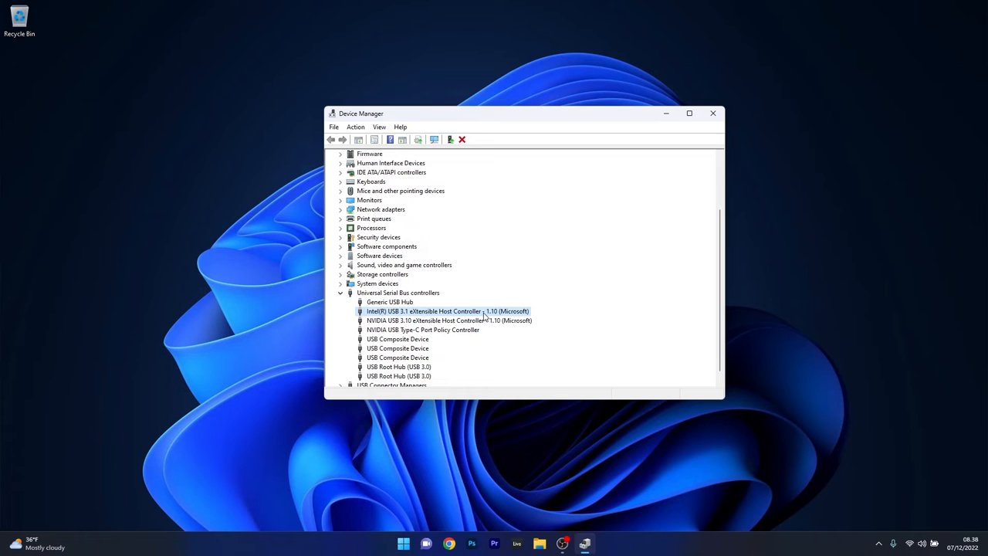
{"action": "right_click", "coordinate": [447, 311]}
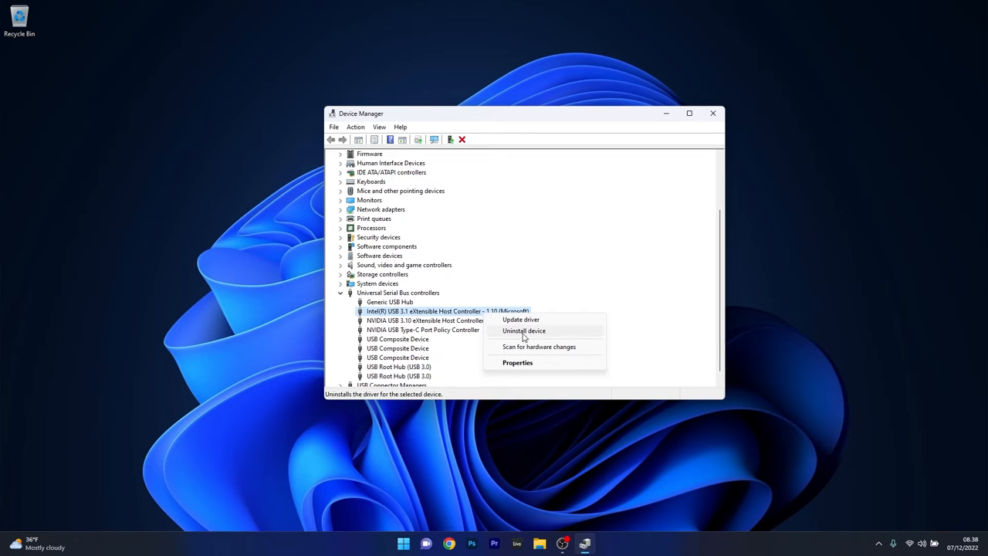
{"action": "left_click", "coordinate": [523, 330]}
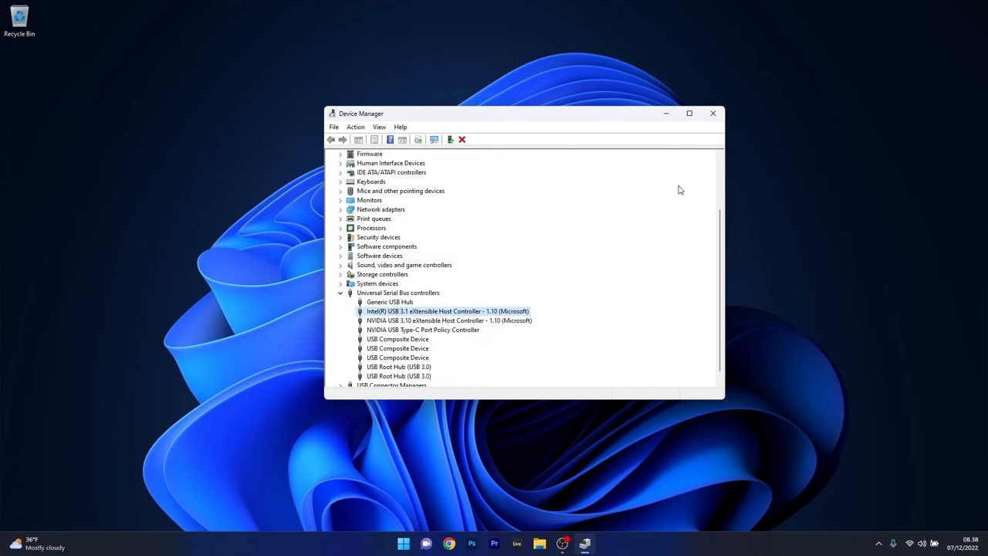
{"action": "left_click", "coordinate": [713, 114]}
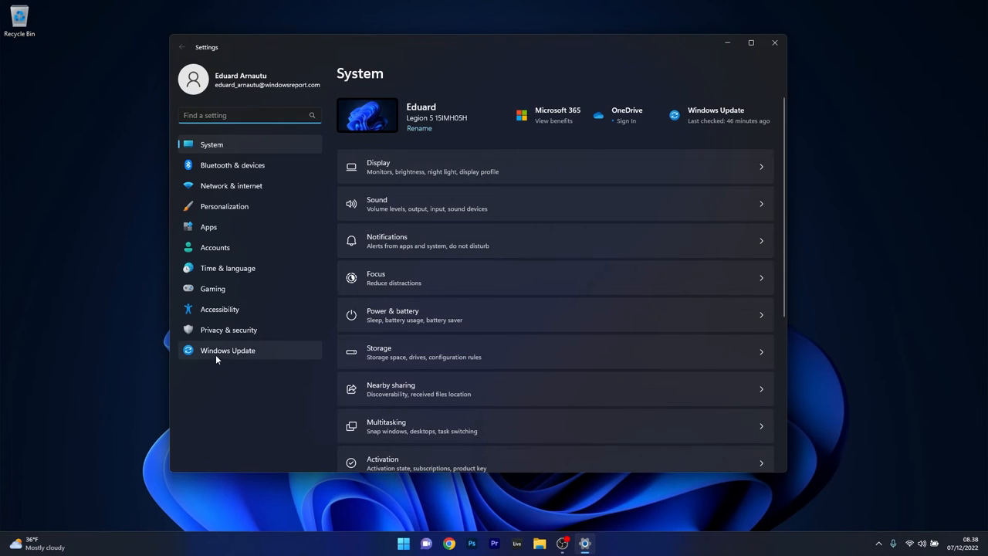
Navigate Windows Update > Update history to the Uninstall updates page
{"action": "left_click", "coordinate": [228, 349]}
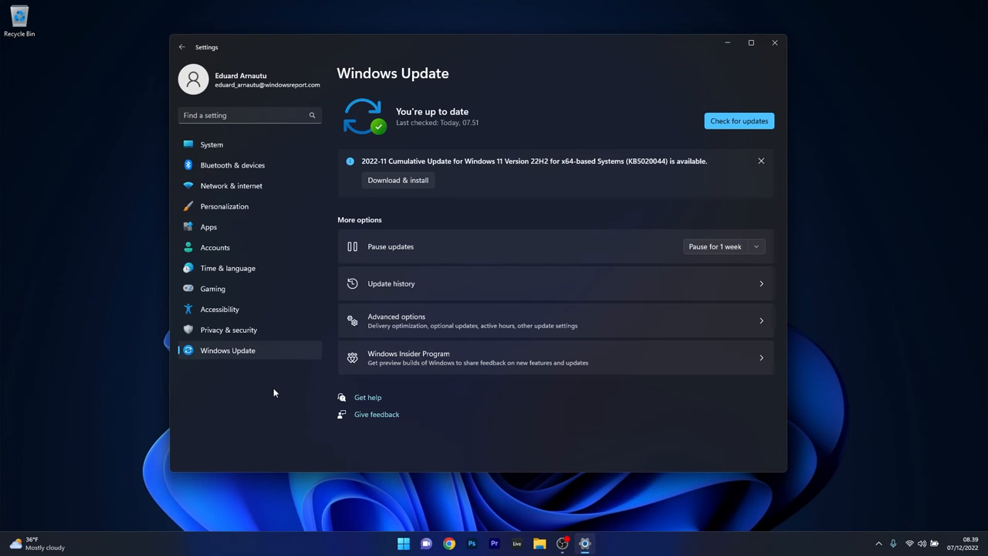
{"action": "mouse_move", "coordinate": [448, 284]}
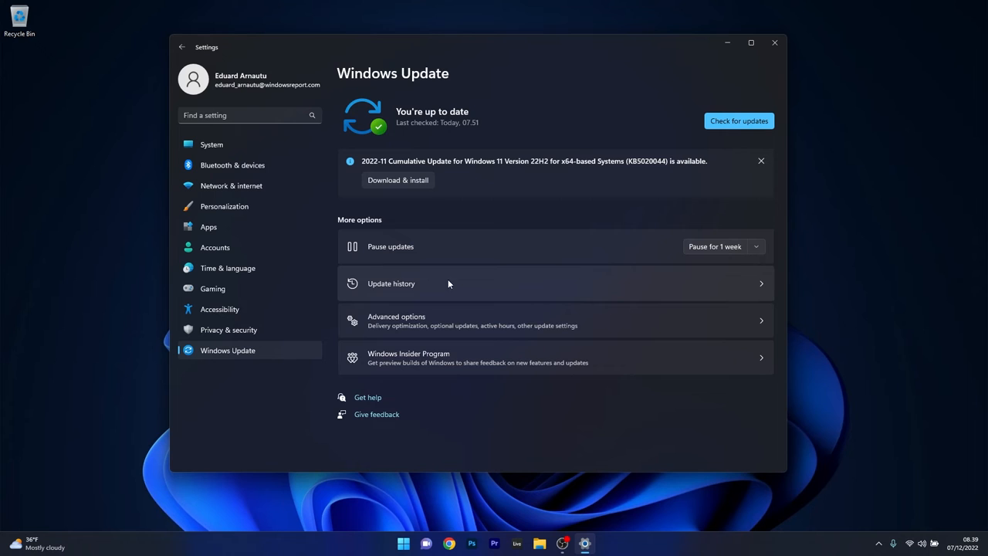
{"action": "left_click", "coordinate": [391, 284]}
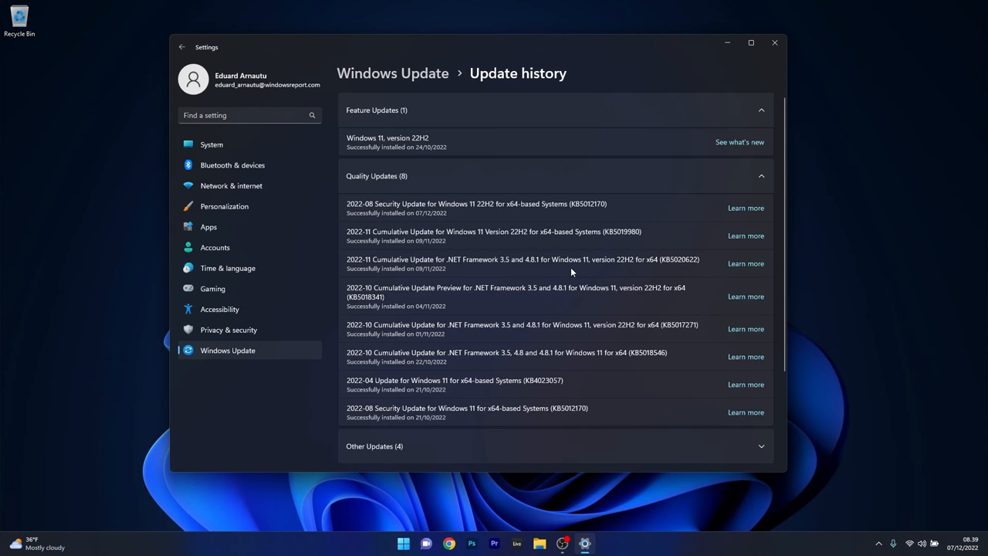
{"action": "scroll", "scroll_direction": "down", "scroll_amount": 3}
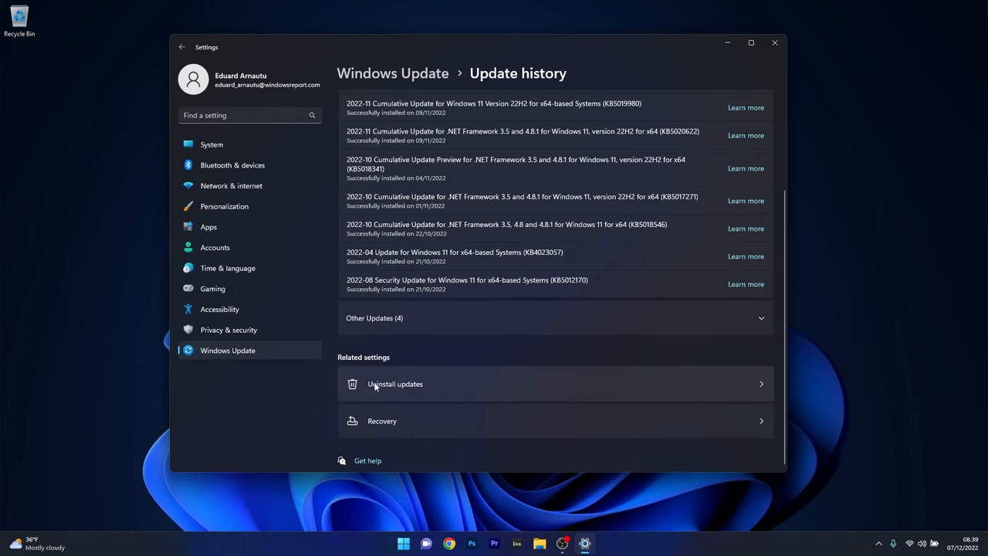
{"action": "left_click", "coordinate": [394, 383]}
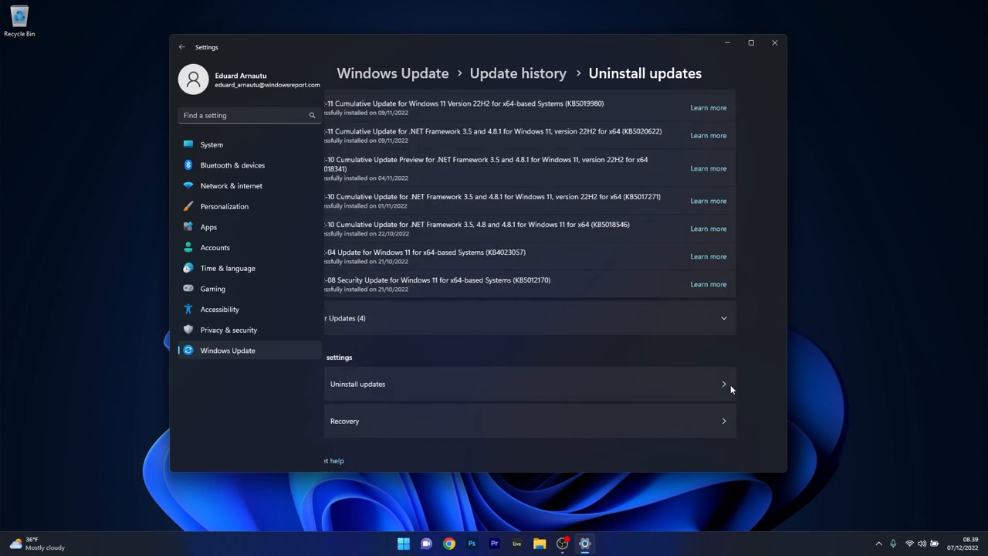
Review the five removable updates and close Settings
{"action": "left_click", "coordinate": [358, 383]}
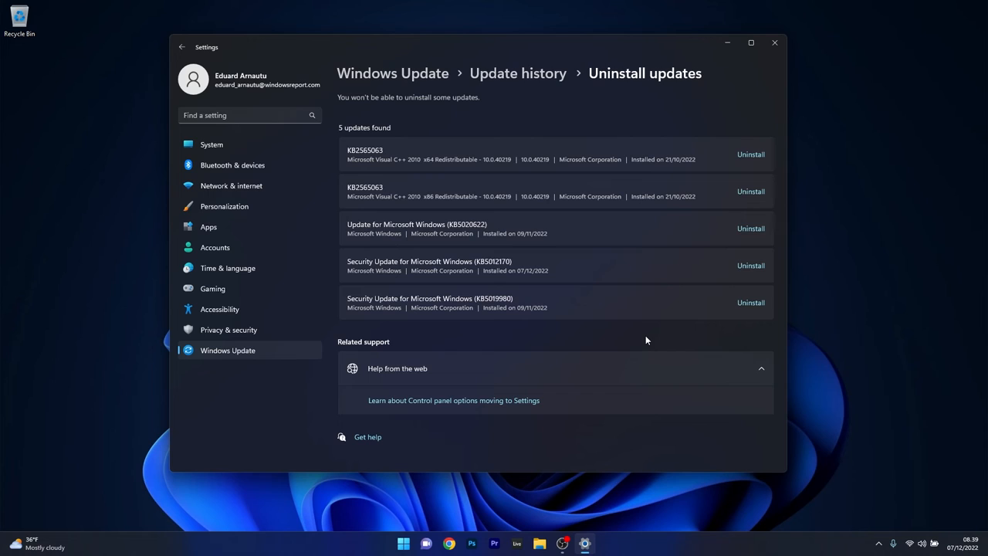
{"action": "mouse_move", "coordinate": [750, 154]}
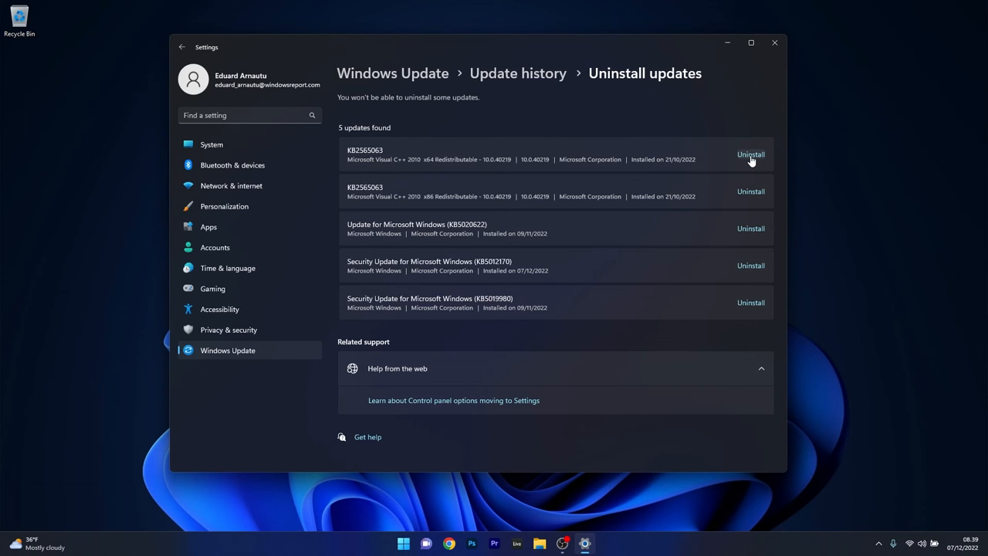
{"action": "mouse_move", "coordinate": [776, 83]}
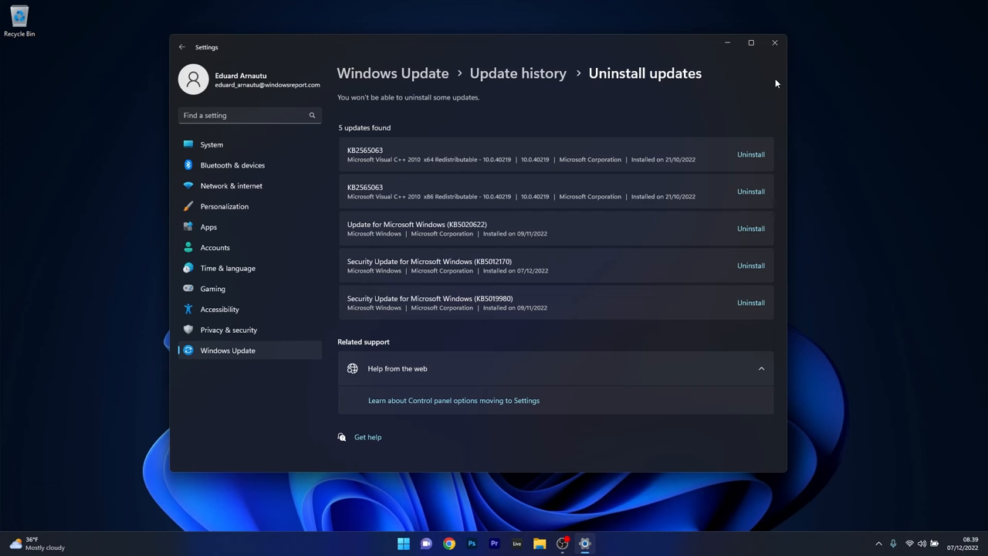
{"action": "left_click", "coordinate": [774, 43]}
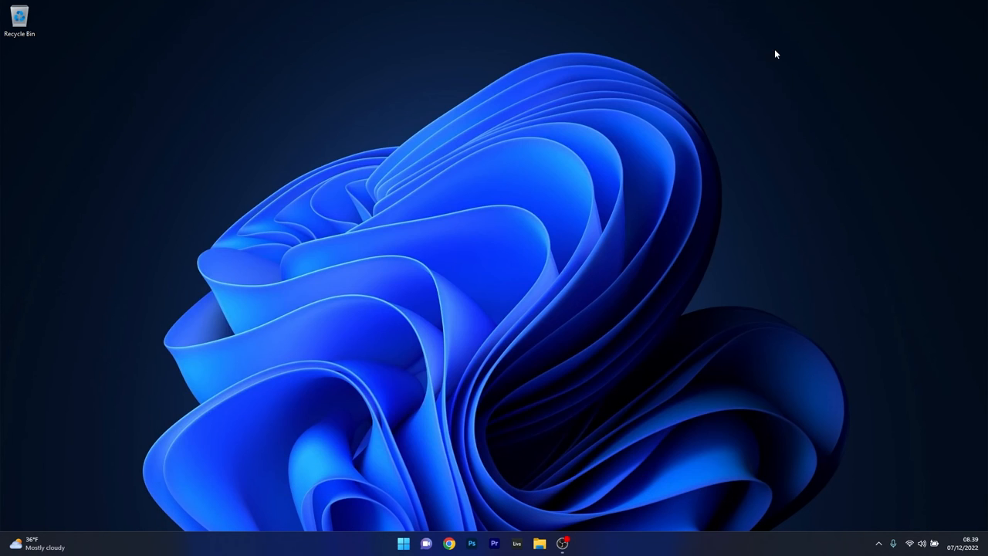
{"action": "mouse_move", "coordinate": [501, 217]}
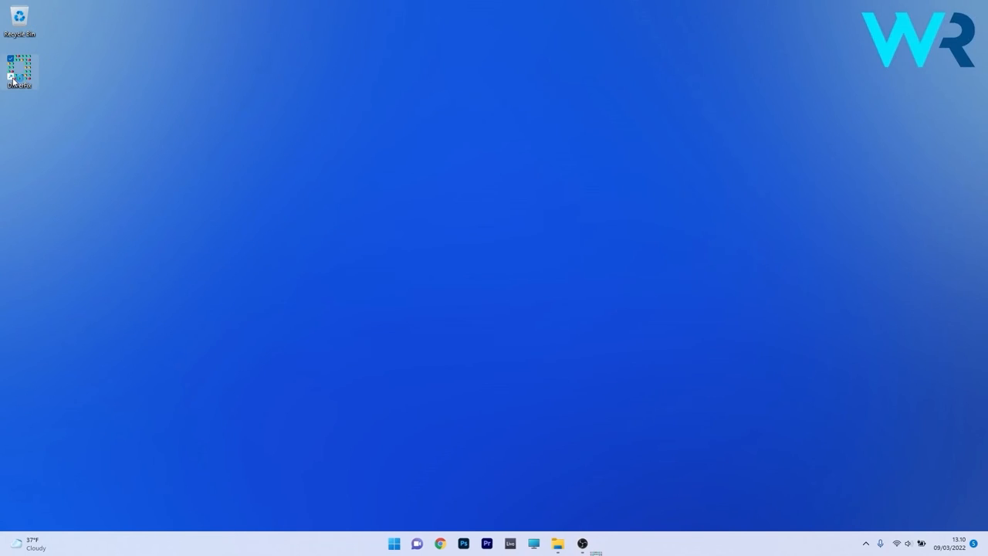
Launch DriverFix, update the Intel Wireless Bluetooth driver, then choose Update All Drivers Now
{"action": "double_click", "coordinate": [18, 69]}
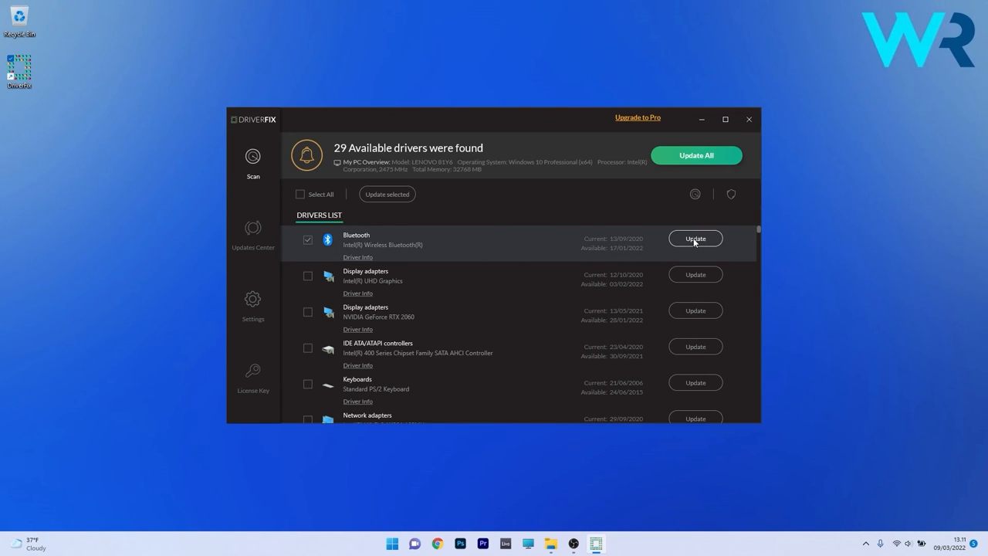
{"action": "left_click", "coordinate": [695, 237]}
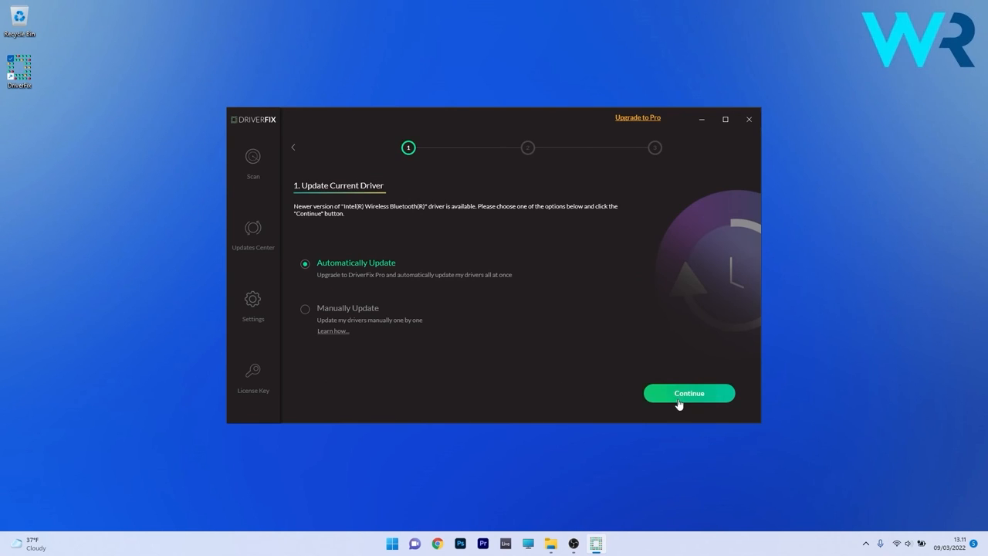
{"action": "left_click", "coordinate": [688, 392]}
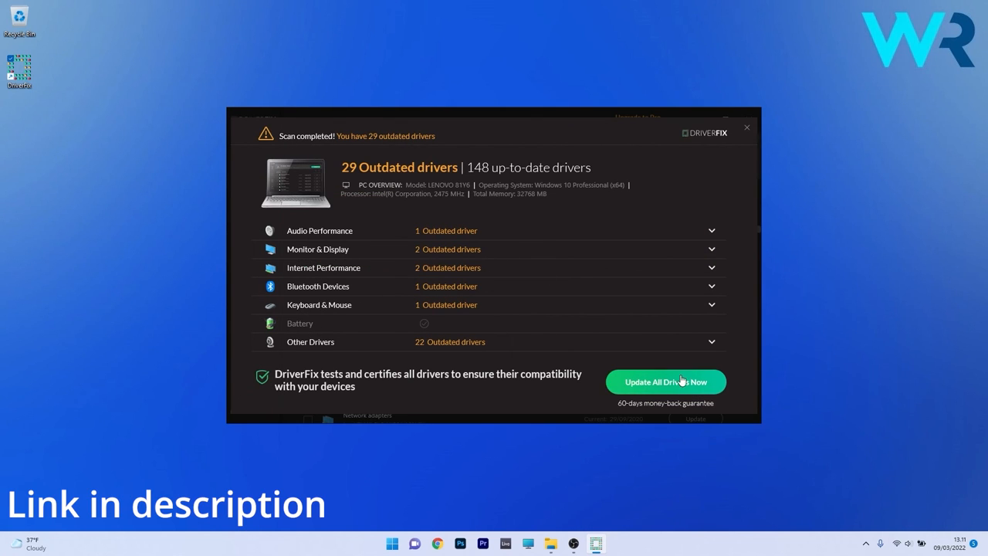
{"action": "left_click", "coordinate": [664, 381]}
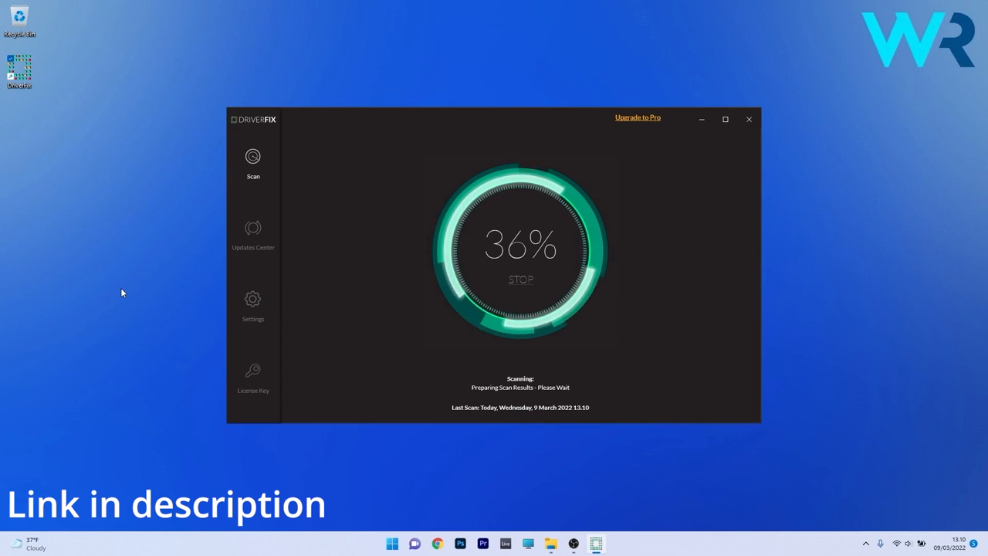
{"action": "left_click", "coordinate": [747, 119]}
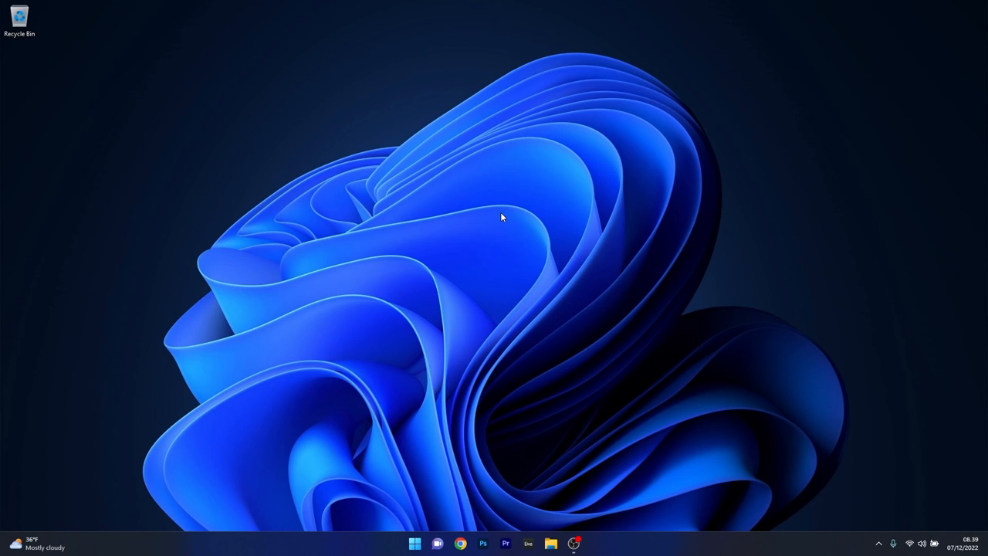